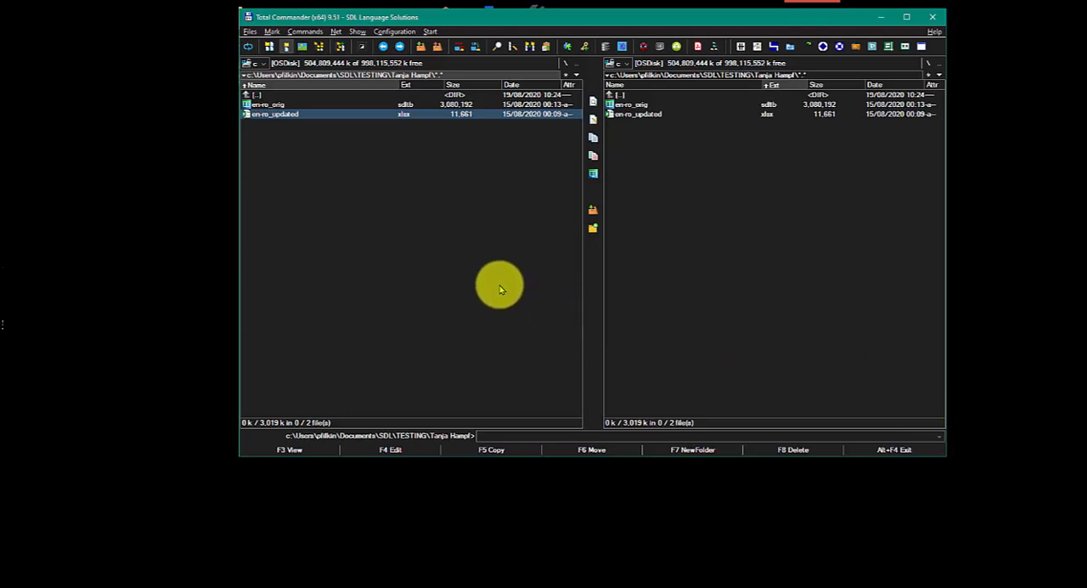
{"action": "mouse_move", "coordinate": [466, 282]}
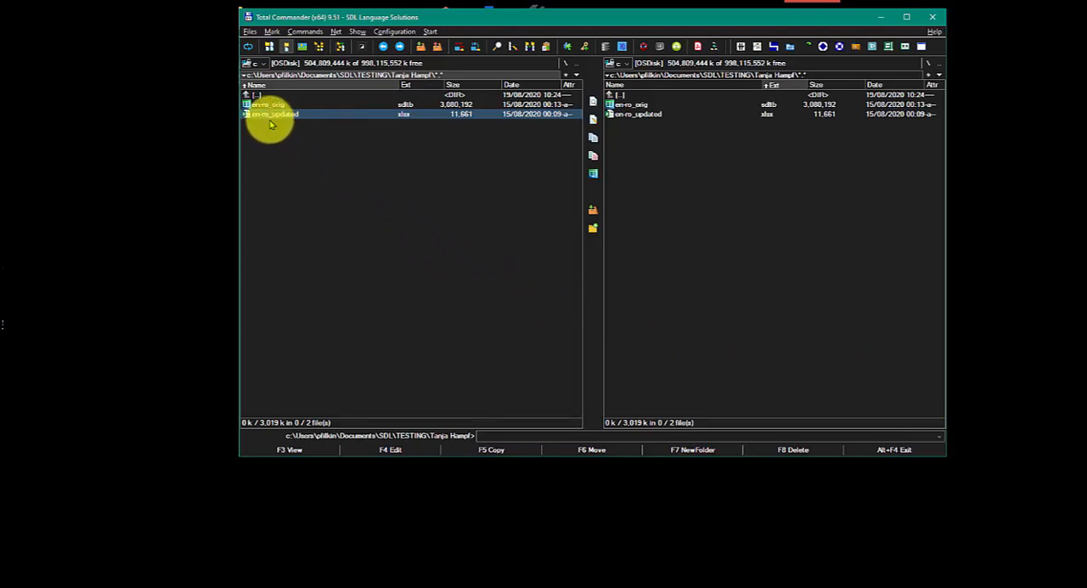
Open the original servo termbase from the project folder in Total Commander
{"action": "double_click", "coordinate": [272, 104]}
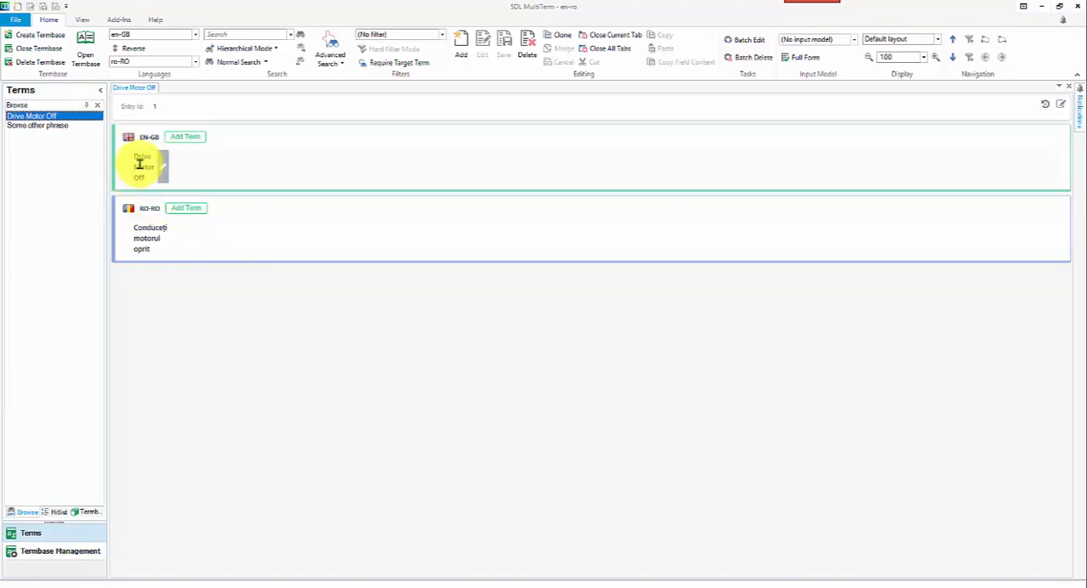
{"action": "left_click", "coordinate": [37, 126]}
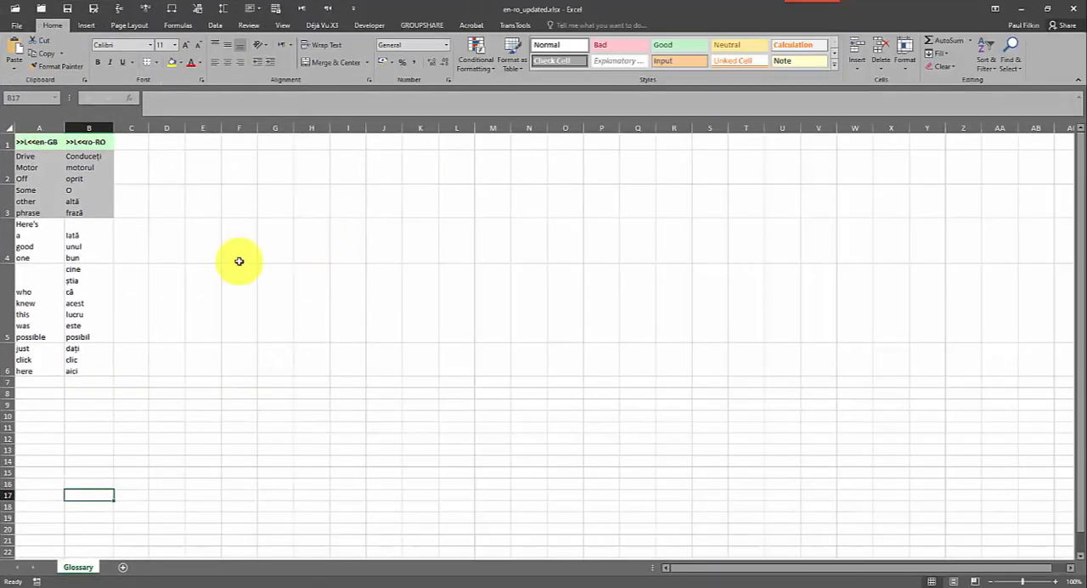
{"action": "left_click", "coordinate": [88, 235]}
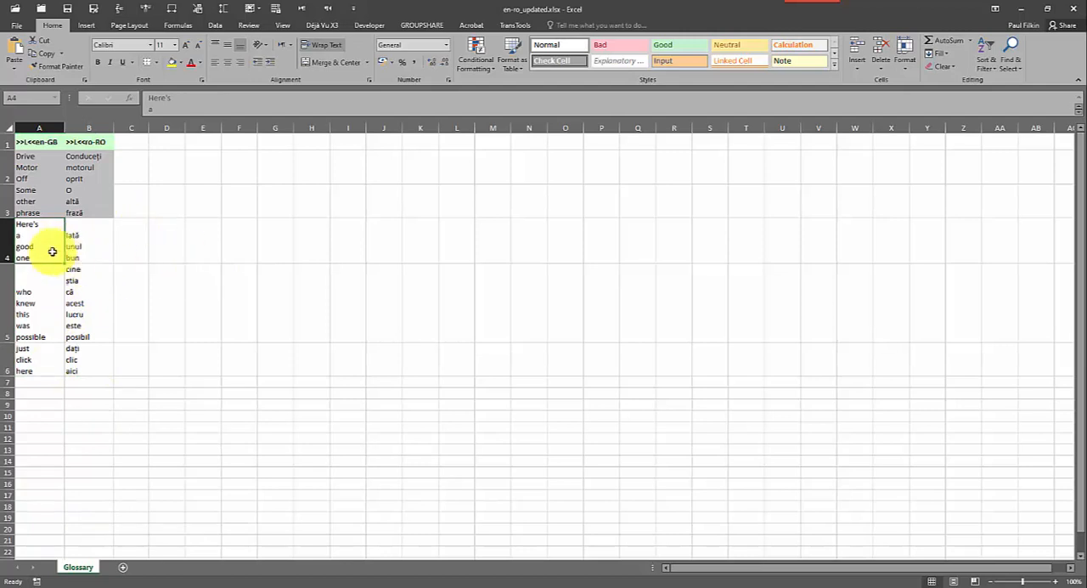
{"action": "mouse_move", "coordinate": [177, 309]}
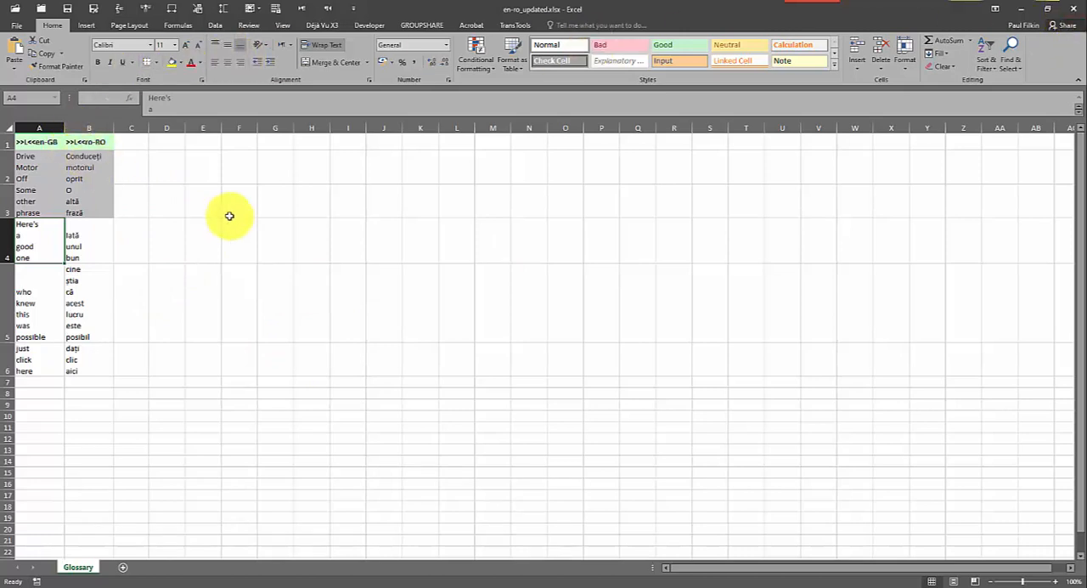
{"action": "mouse_move", "coordinate": [98, 322]}
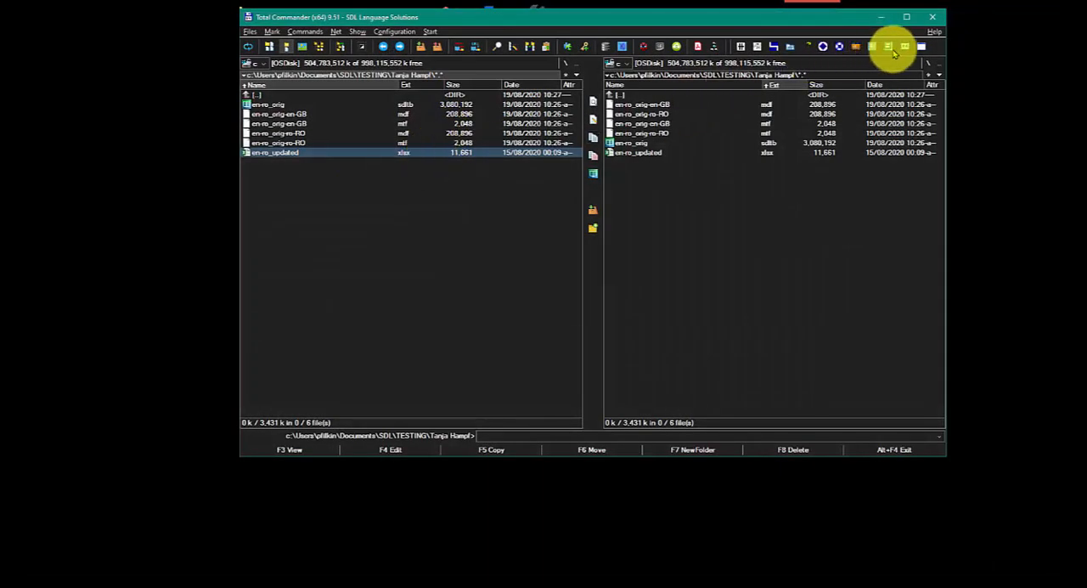
Launch Glossary Converter from the Total Commander toolbar
{"action": "left_click", "coordinate": [891, 47]}
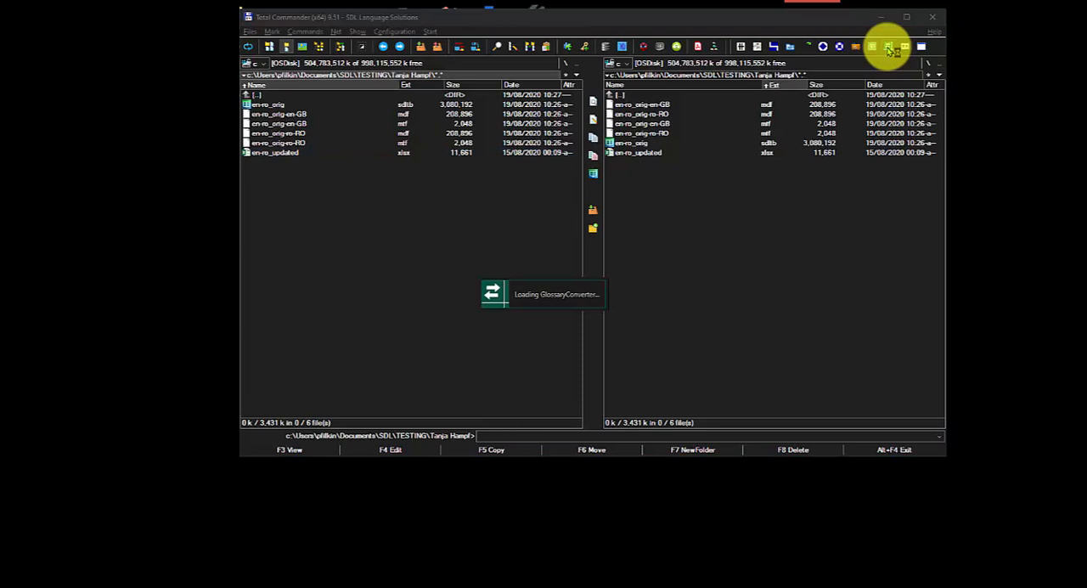
{"action": "left_click", "coordinate": [890, 47]}
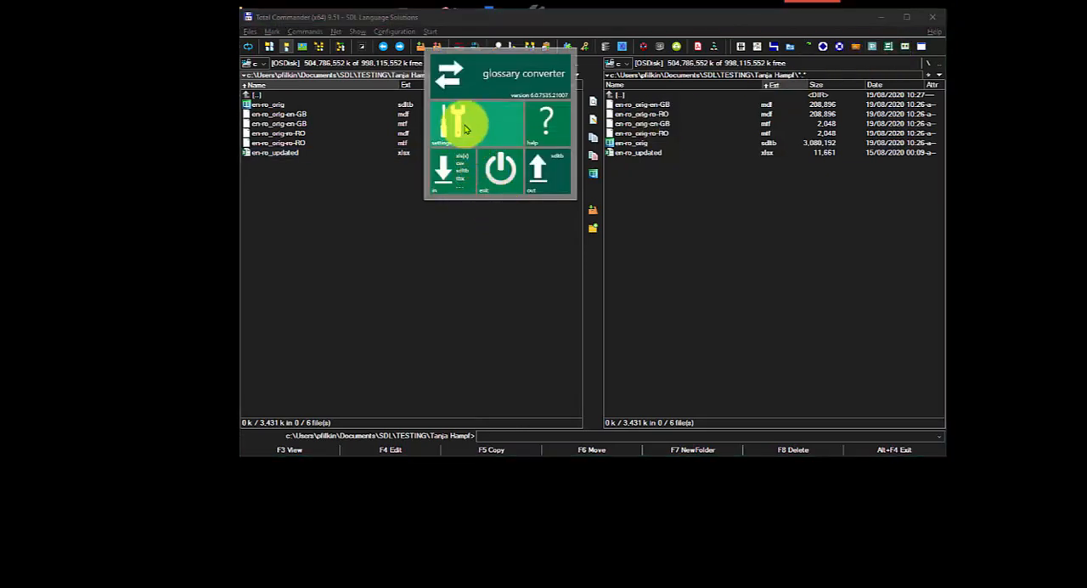
Open the converter settings and go to the Merging options
{"action": "left_click", "coordinate": [462, 122]}
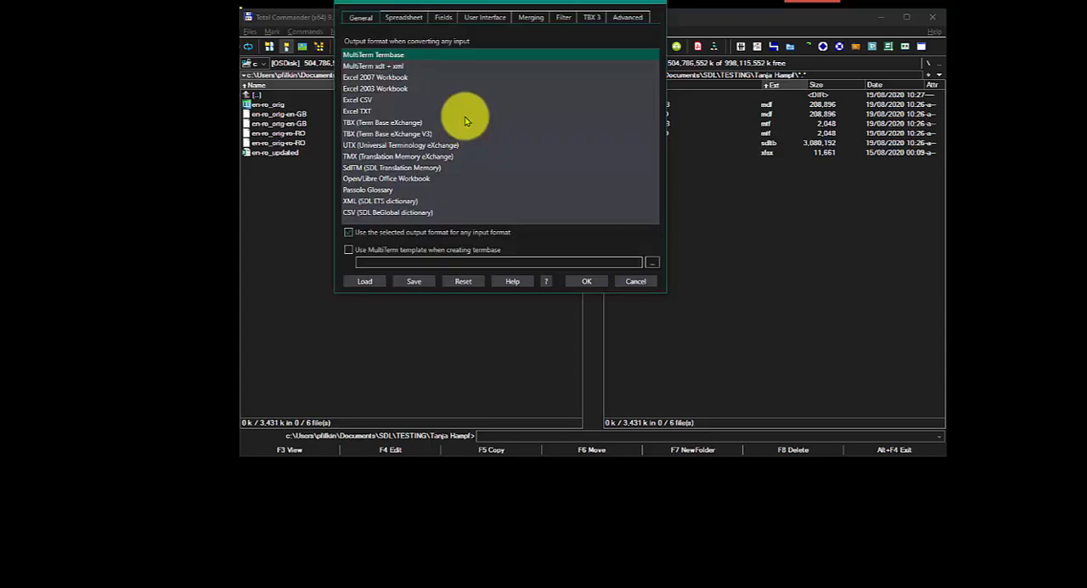
{"action": "mouse_move", "coordinate": [465, 66]}
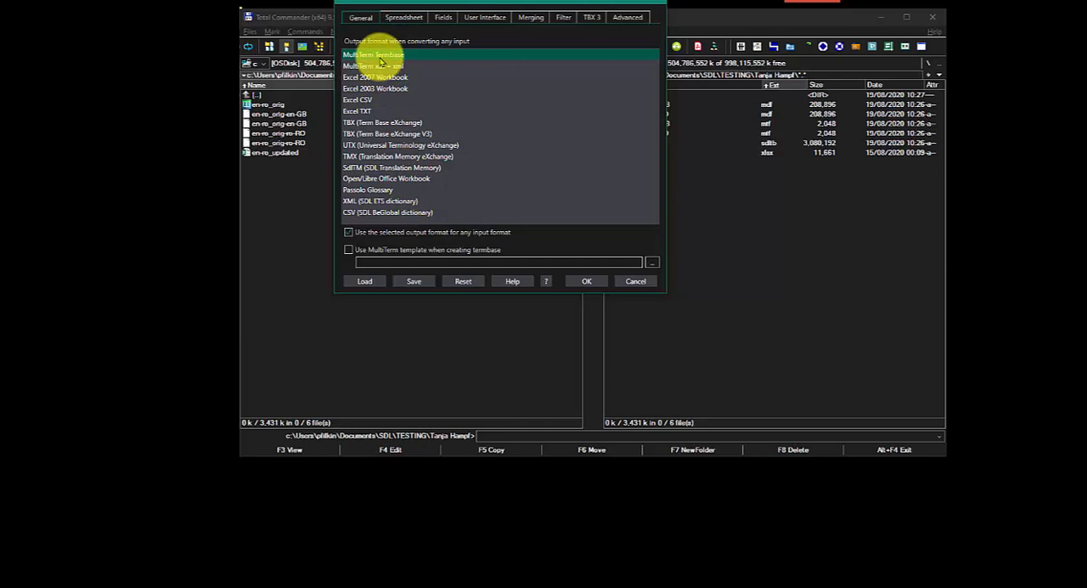
{"action": "mouse_move", "coordinate": [374, 60]}
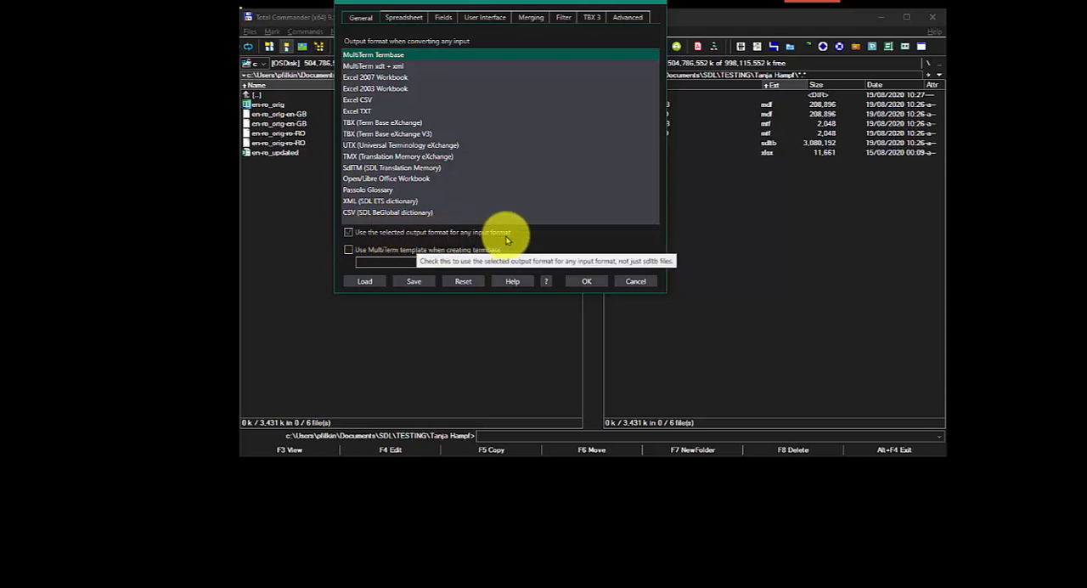
{"action": "mouse_move", "coordinate": [489, 205]}
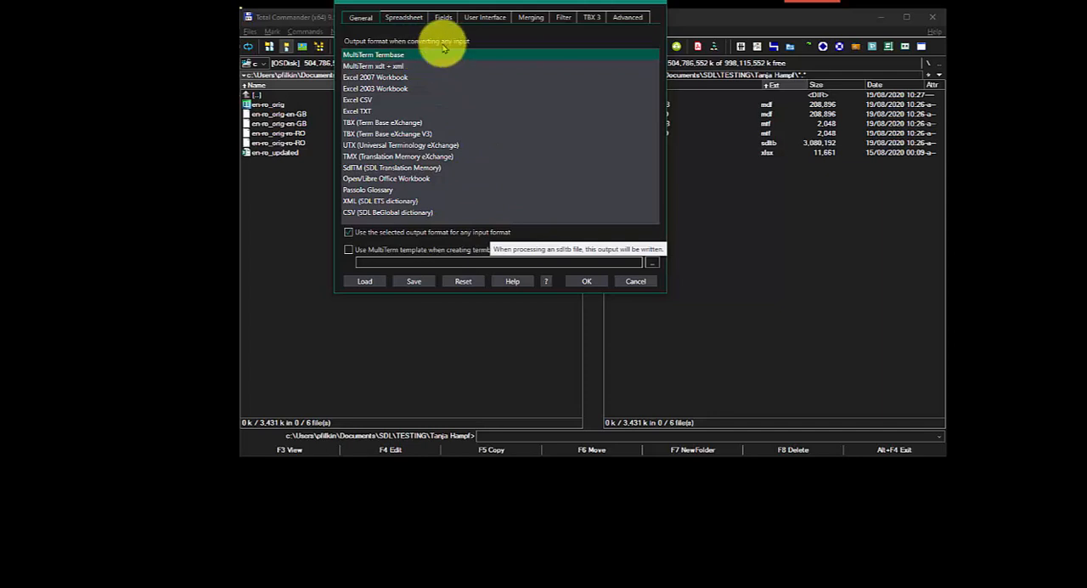
{"action": "left_click", "coordinate": [530, 17]}
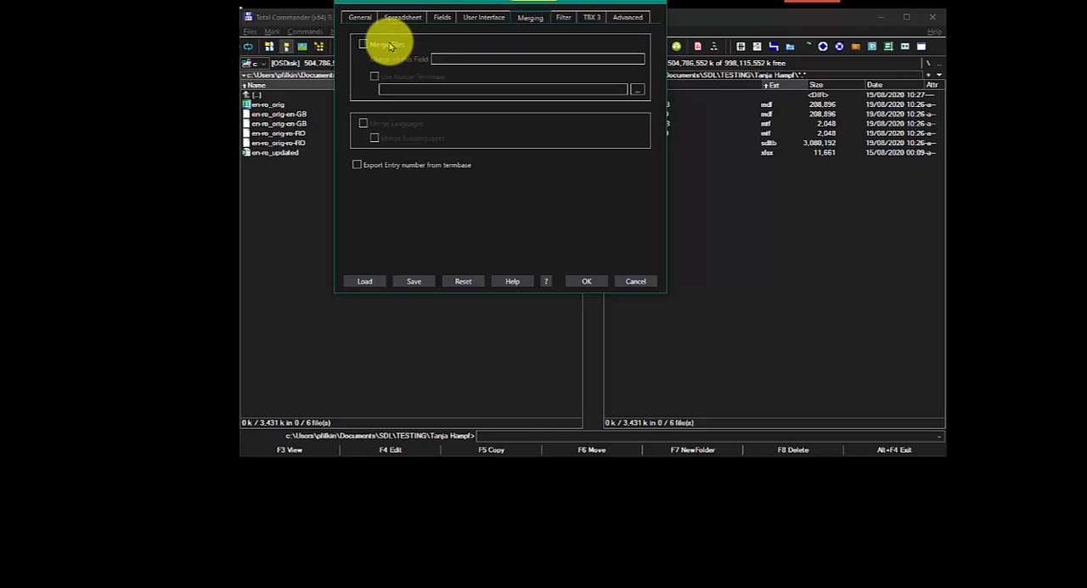
Enable merging files into the original servo termbase as master with languages merged, and confirm
{"action": "left_click", "coordinate": [363, 44]}
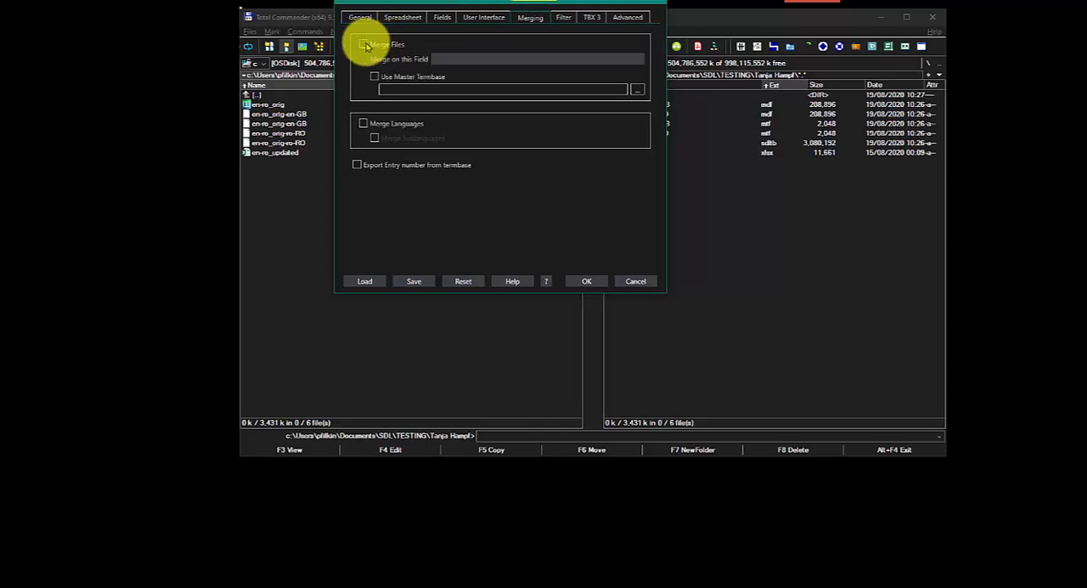
{"action": "left_click", "coordinate": [363, 45]}
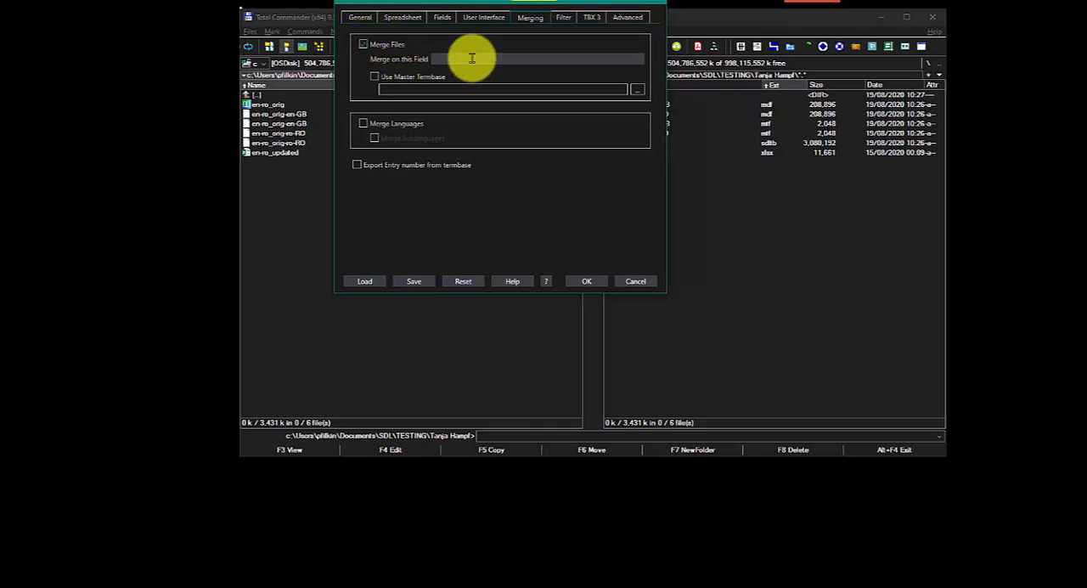
{"action": "mouse_move", "coordinate": [472, 58]}
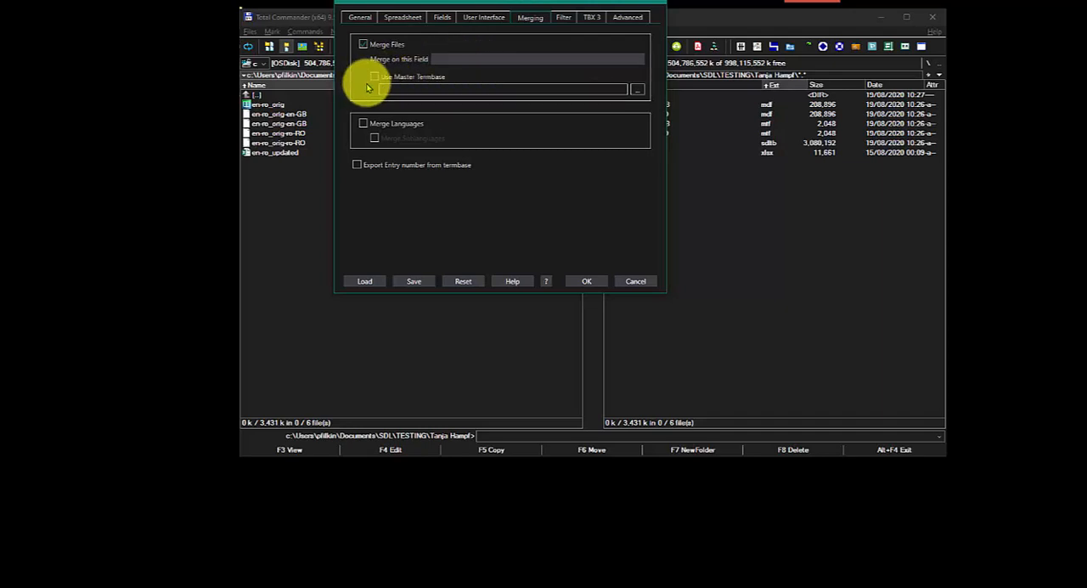
{"action": "left_click", "coordinate": [374, 76]}
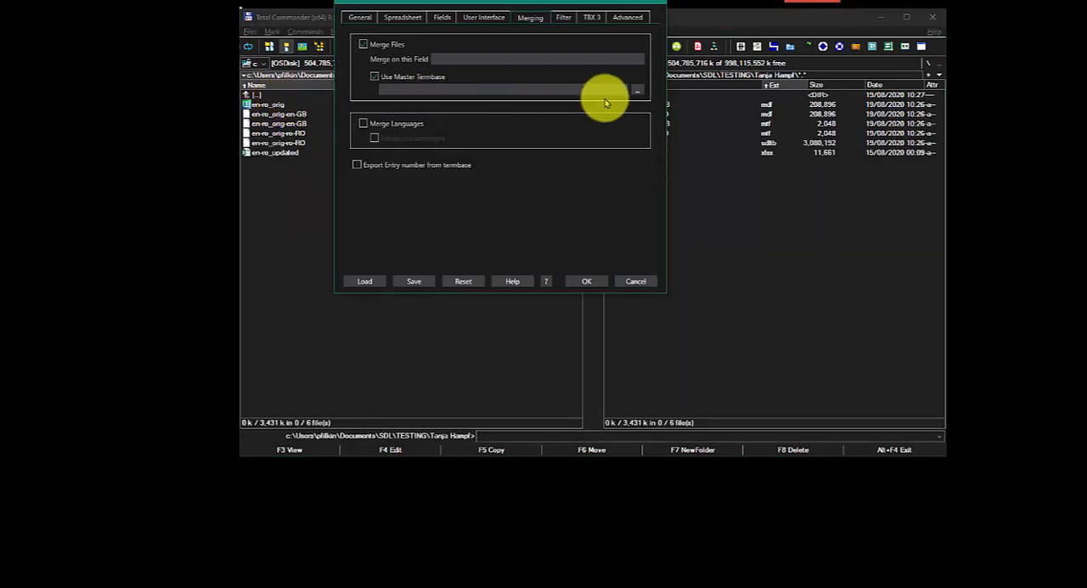
{"action": "left_click", "coordinate": [635, 88]}
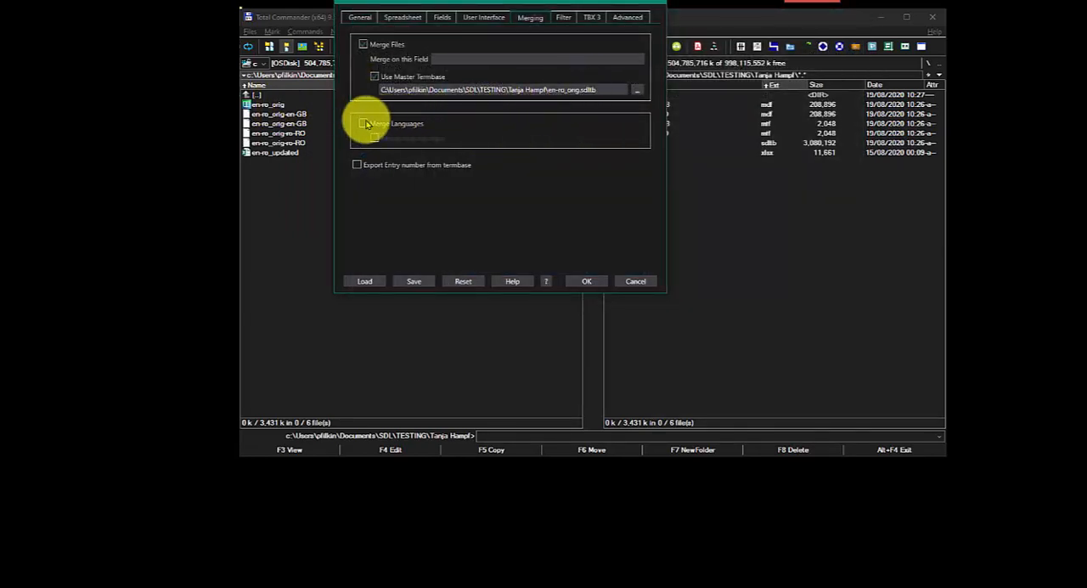
{"action": "left_click", "coordinate": [364, 122]}
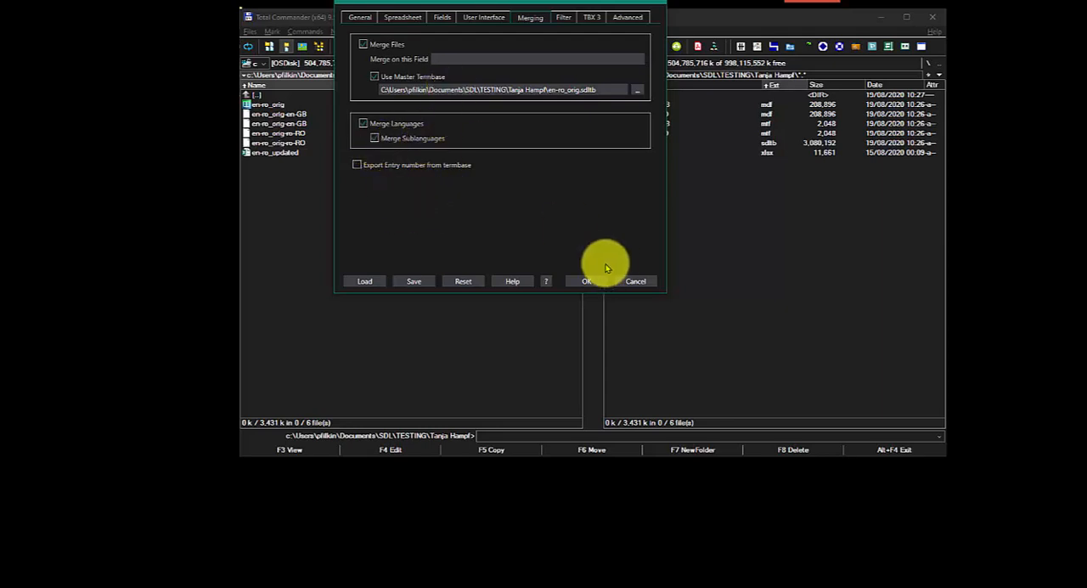
{"action": "left_click", "coordinate": [586, 282]}
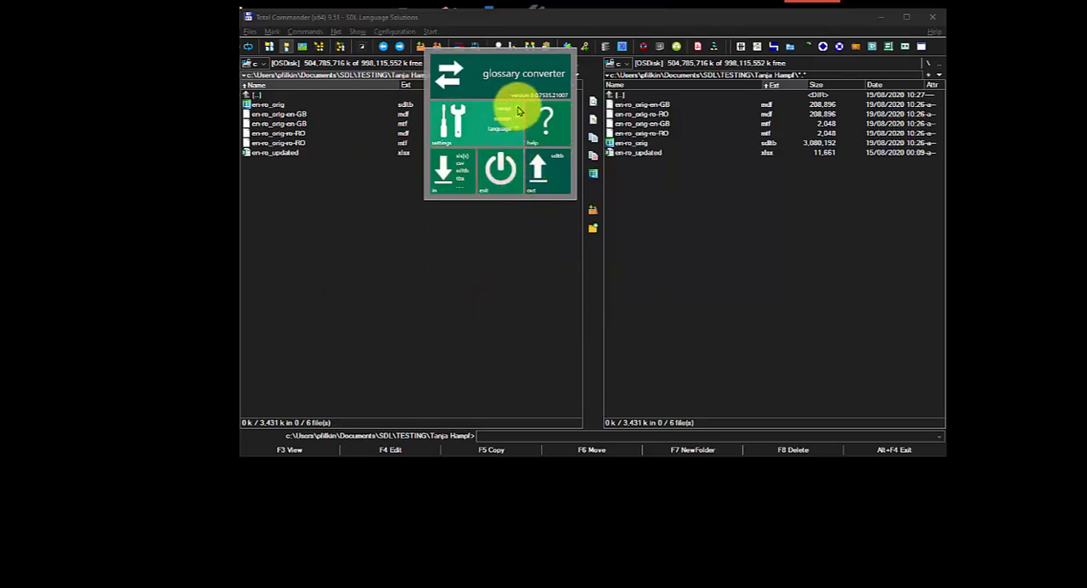
{"action": "mouse_move", "coordinate": [513, 136]}
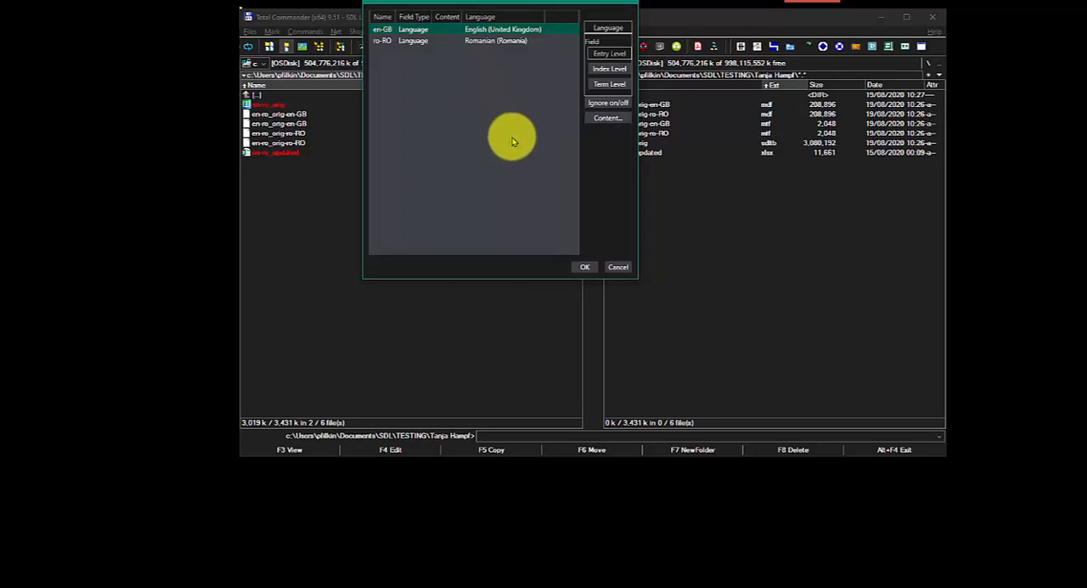
{"action": "mouse_move", "coordinate": [508, 110]}
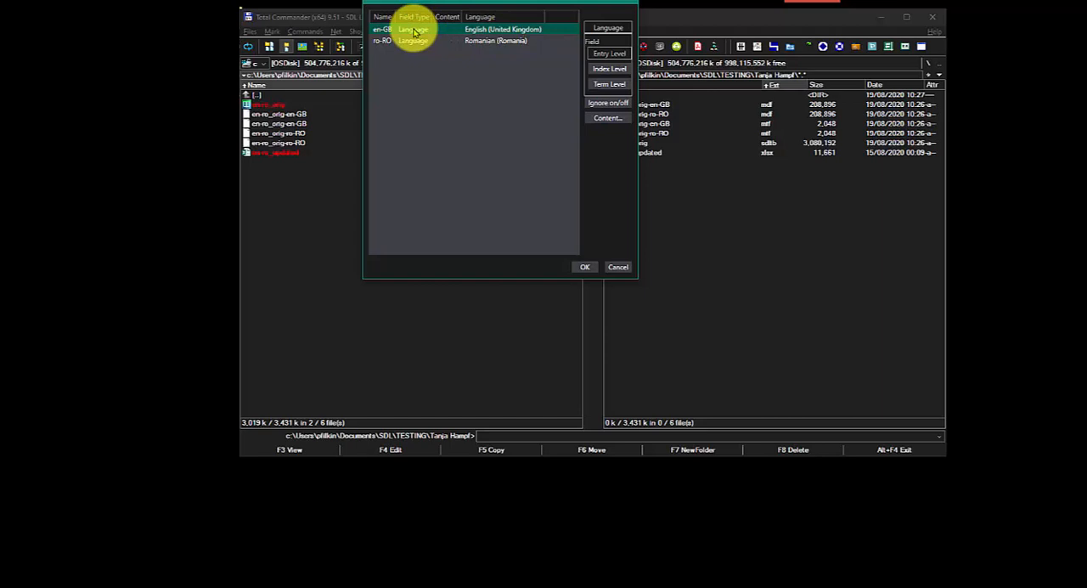
{"action": "mouse_move", "coordinate": [399, 47]}
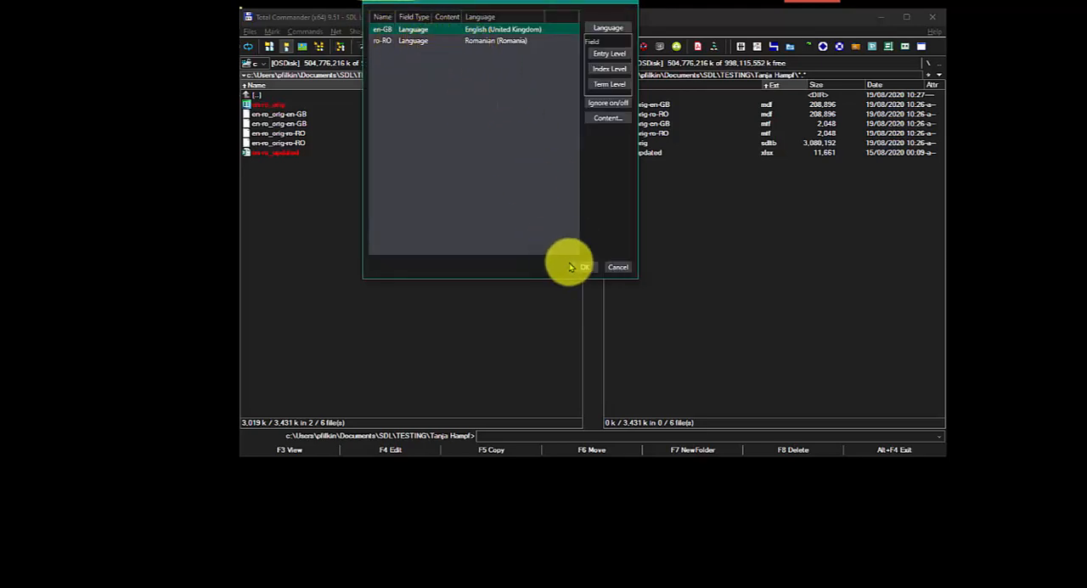
Accept the en-GB and ro-RO fields and synchronise the merge on en-GB
{"action": "left_click", "coordinate": [584, 267]}
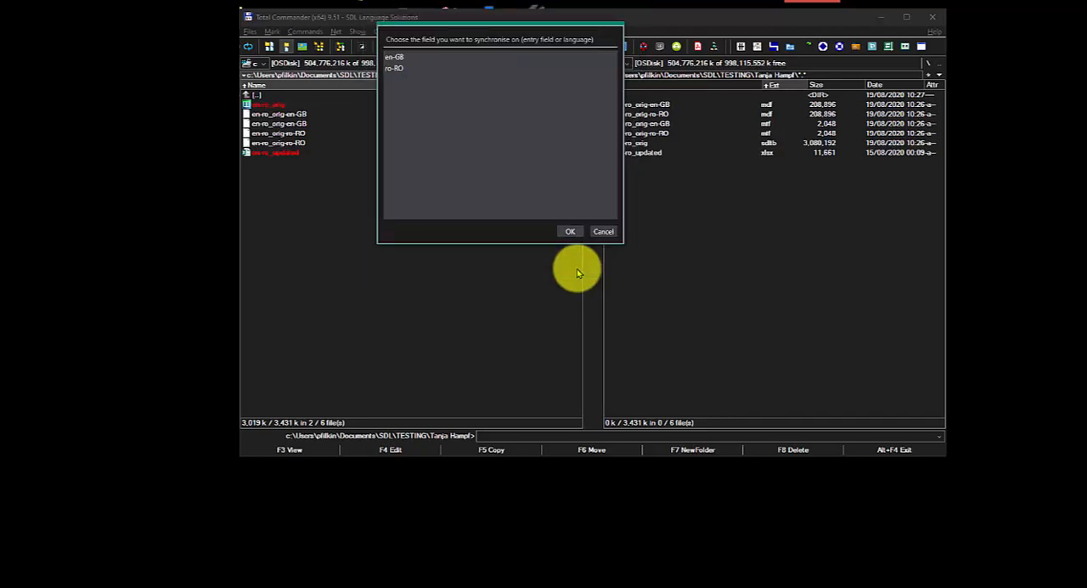
{"action": "mouse_move", "coordinate": [489, 132]}
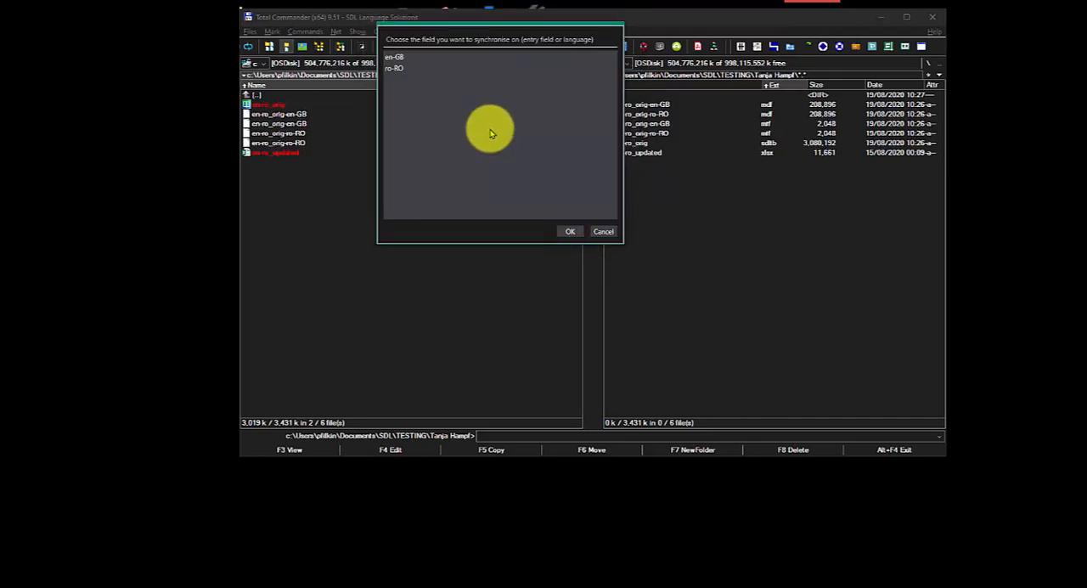
{"action": "left_click", "coordinate": [394, 58]}
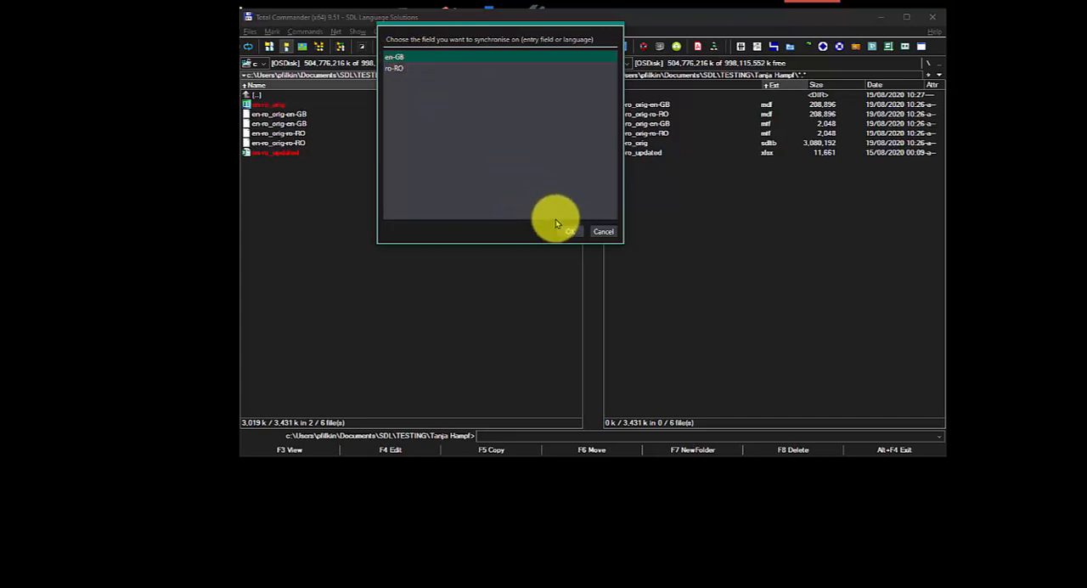
{"action": "left_click", "coordinate": [571, 231]}
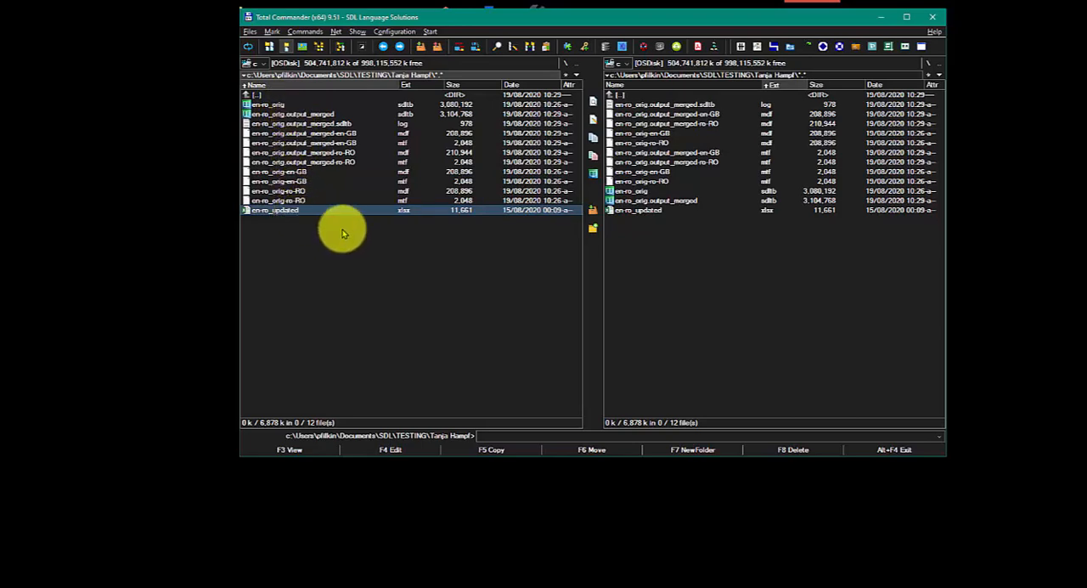
{"action": "mouse_move", "coordinate": [321, 166]}
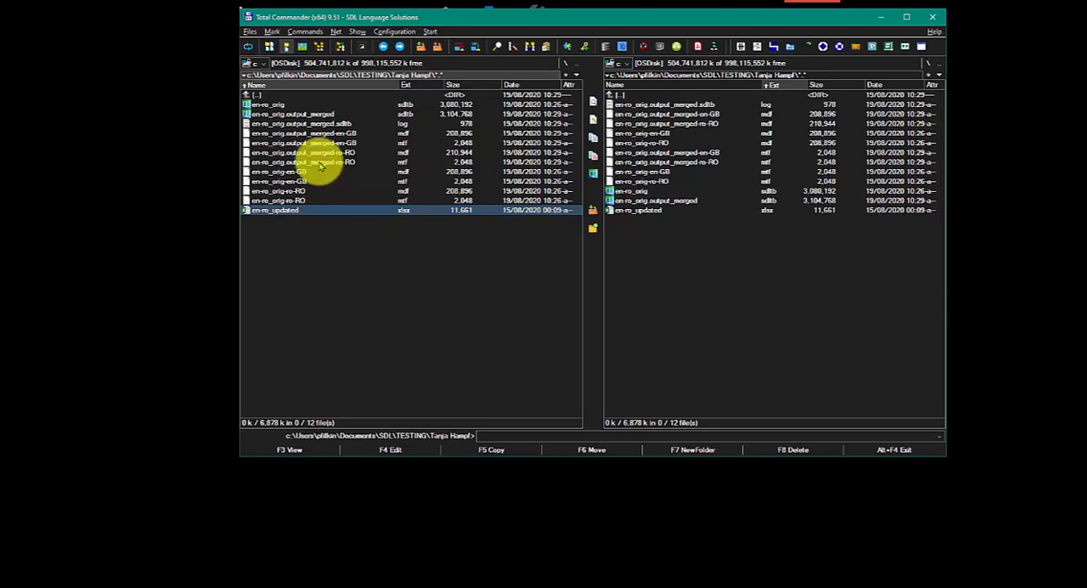
Open the servo_orig_output_merged termbase in SDL MultiTerm
{"action": "left_click", "coordinate": [292, 114]}
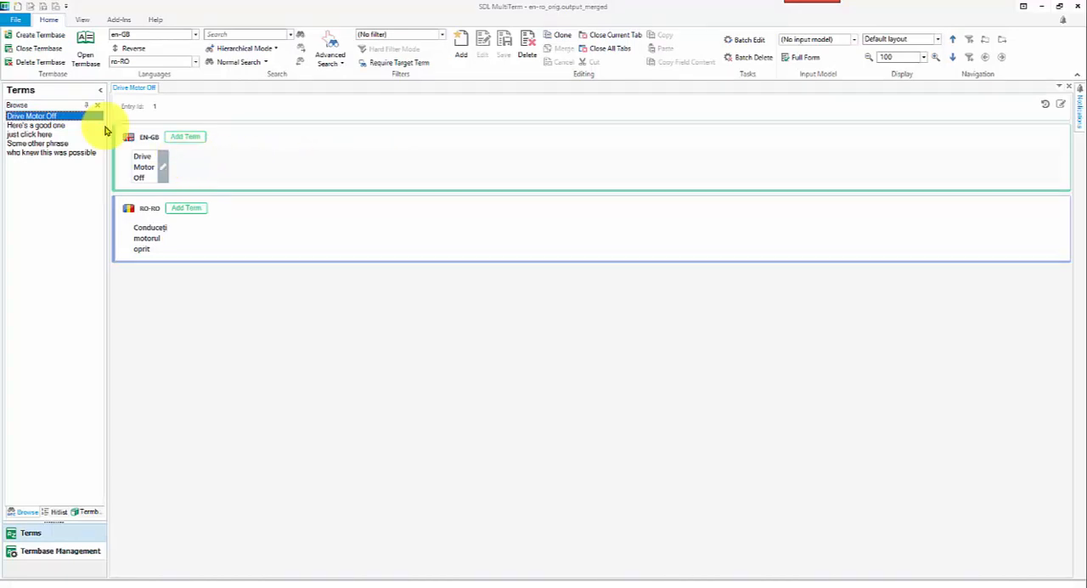
View the 'Here's a good one', 'just click here', 'Some other phrase' and 'who knew this was possible' entries to check line breaks
{"action": "left_click", "coordinate": [34, 126]}
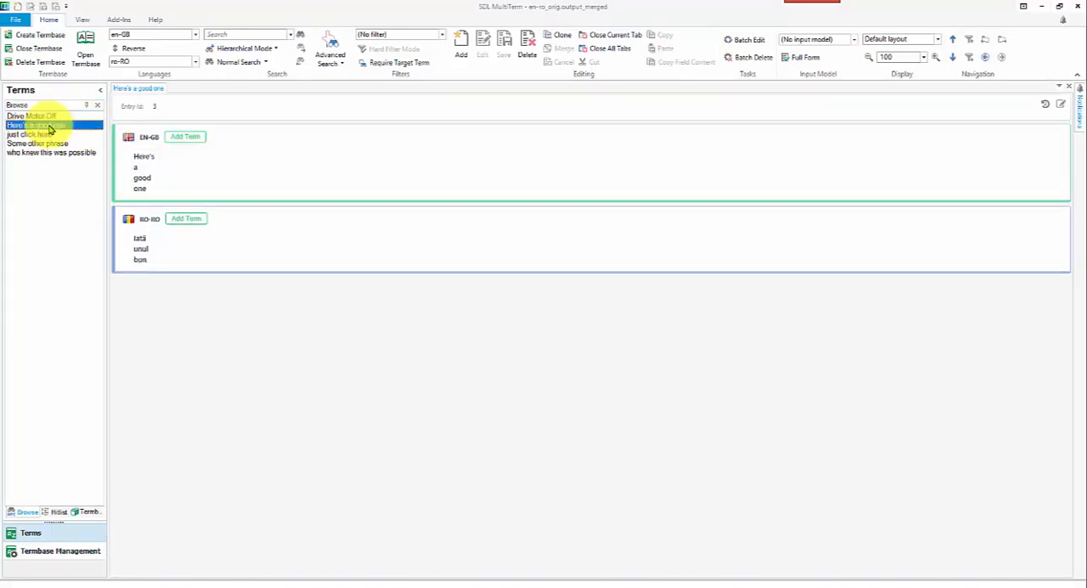
{"action": "left_click", "coordinate": [34, 134]}
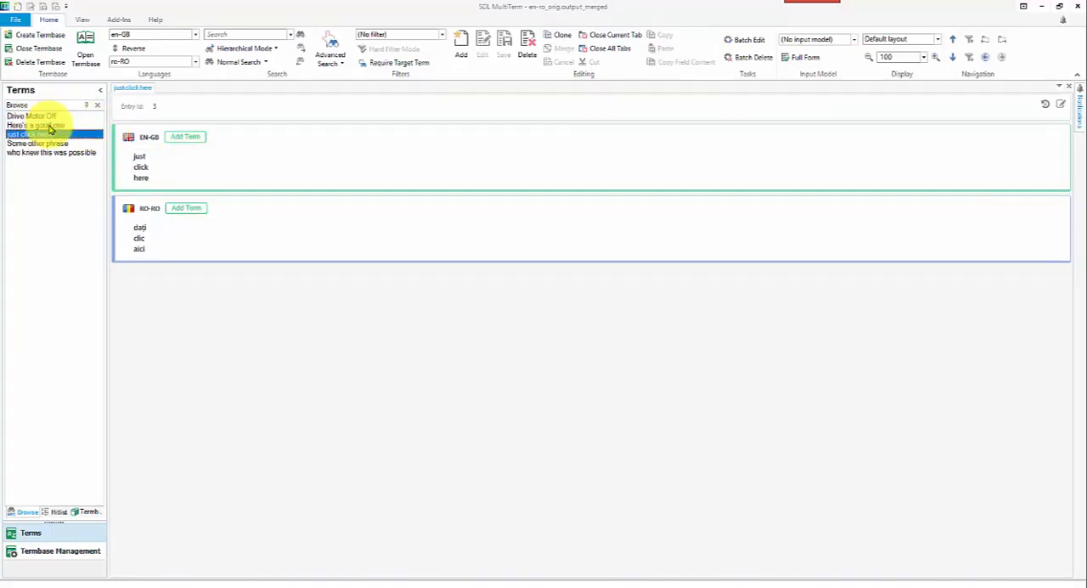
{"action": "left_click", "coordinate": [37, 143]}
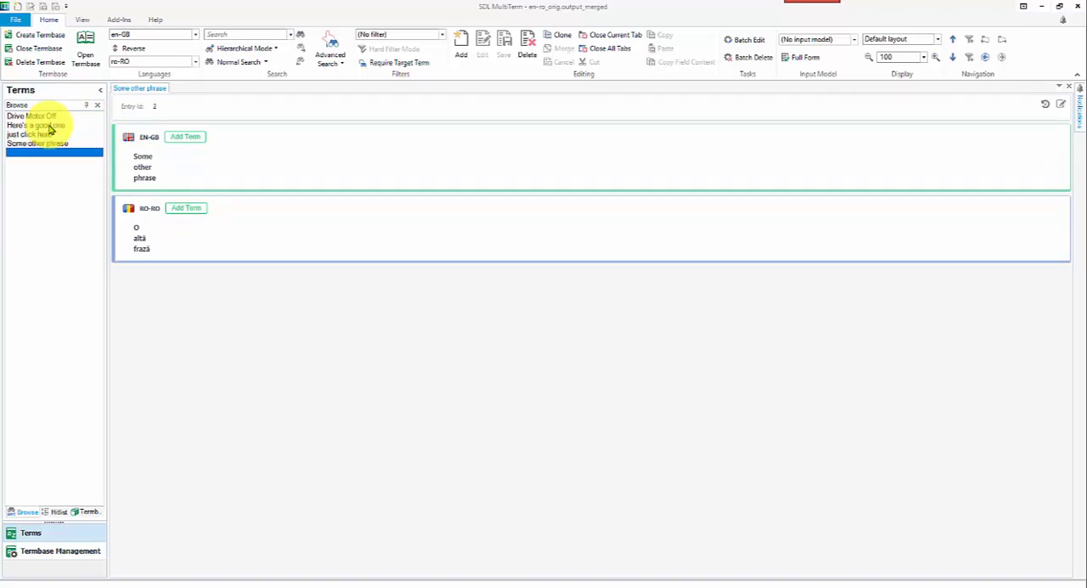
{"action": "left_click", "coordinate": [51, 153]}
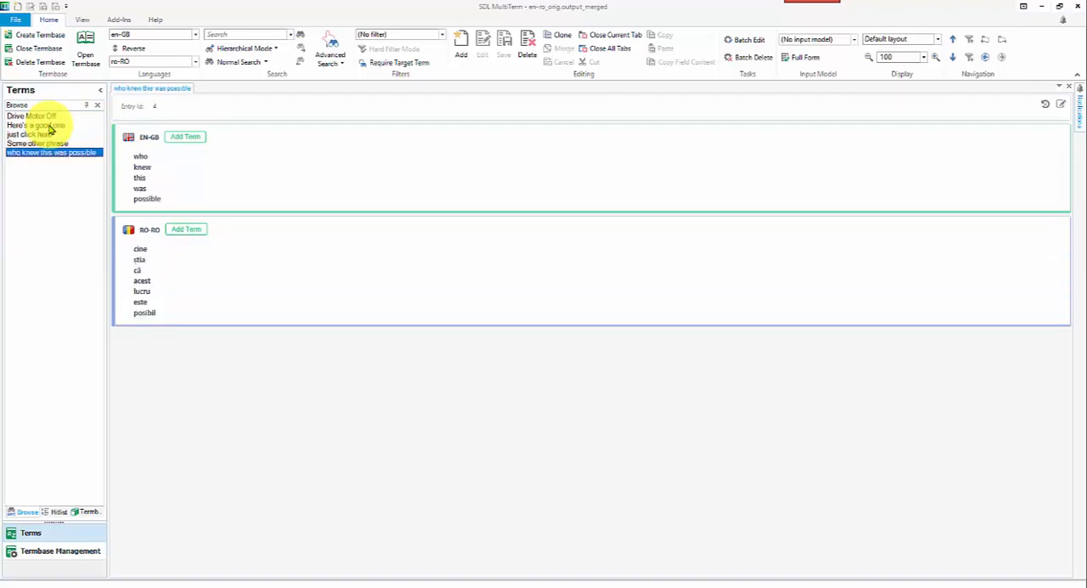